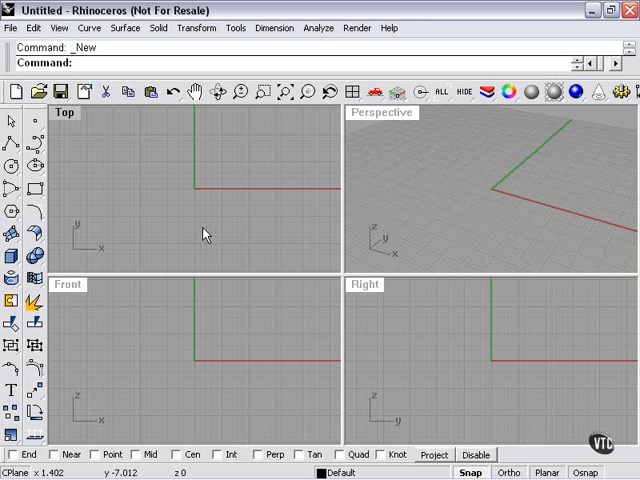
mouse_move(340, 274)
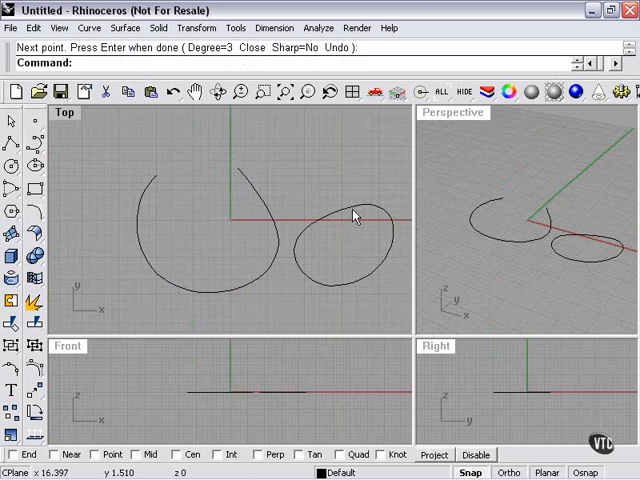
Step: Sketch a temporary rectangle in the Top view and delete it, leaving only the two curves
click(352, 216)
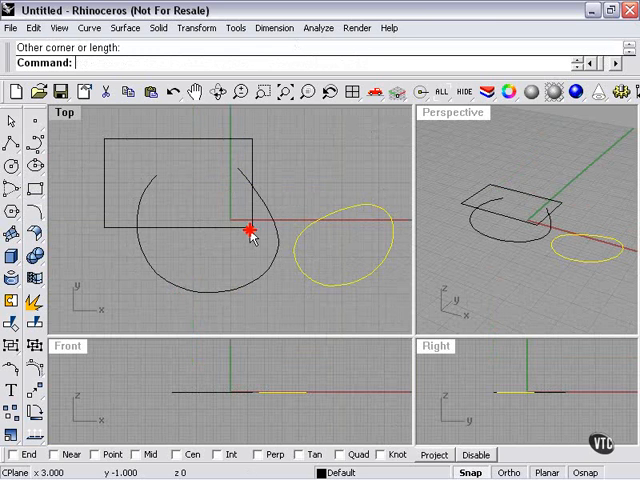
key(Delete)
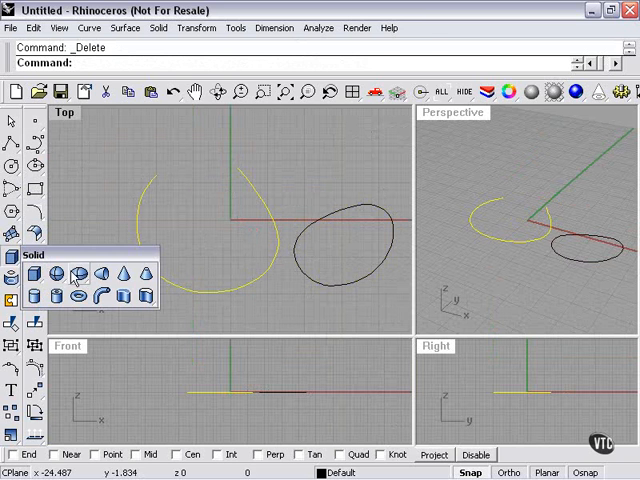
click(52, 272)
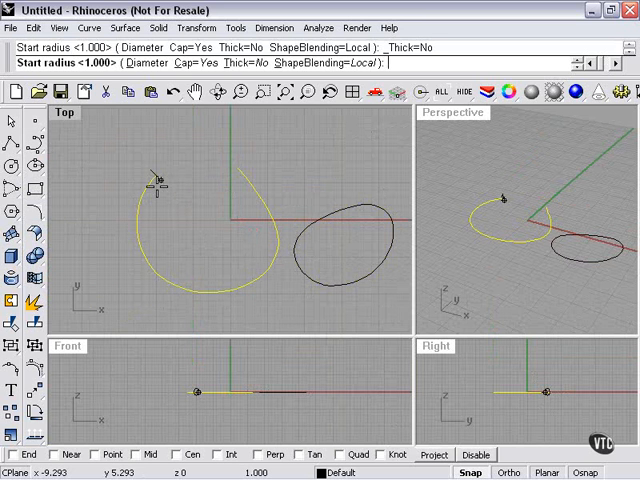
mouse_move(156, 184)
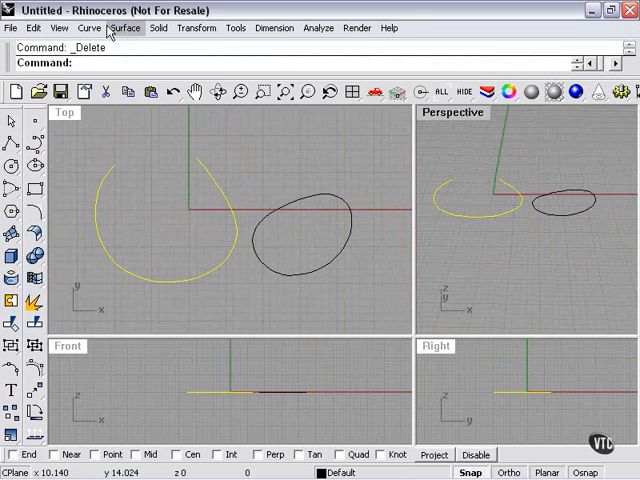
Step: Extrude both curves straight up into tall surfaces via Surface > Extrude Curve > Straight
click(124, 28)
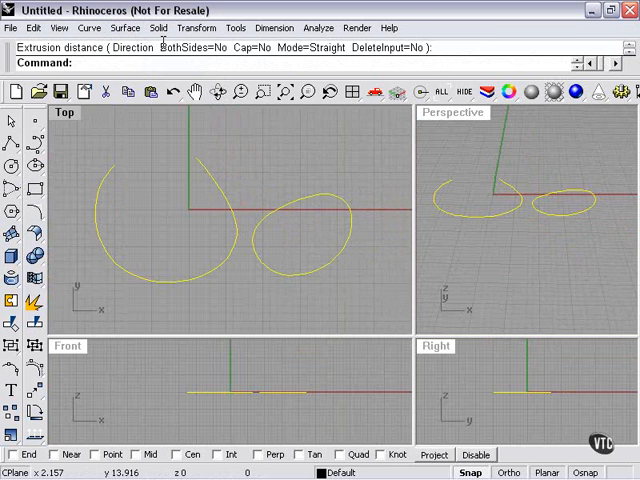
click(128, 28)
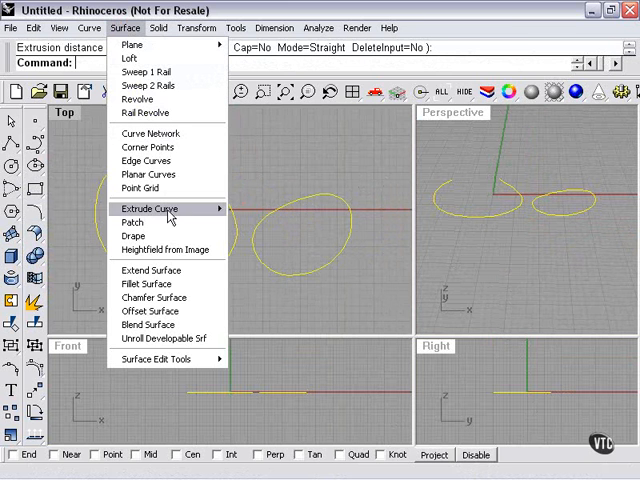
click(148, 208)
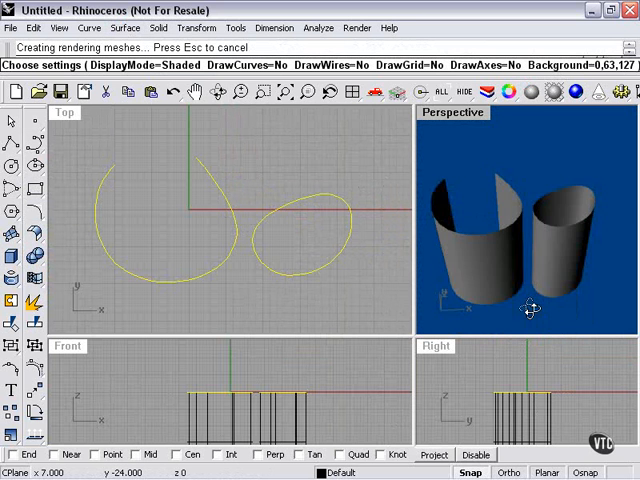
Step: Orbit the shaded Perspective view around the two extruded curved walls
drag(532, 310, 458, 180)
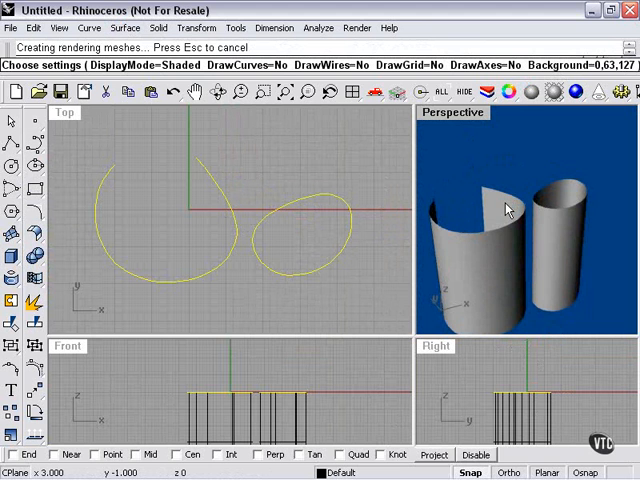
mouse_move(500, 204)
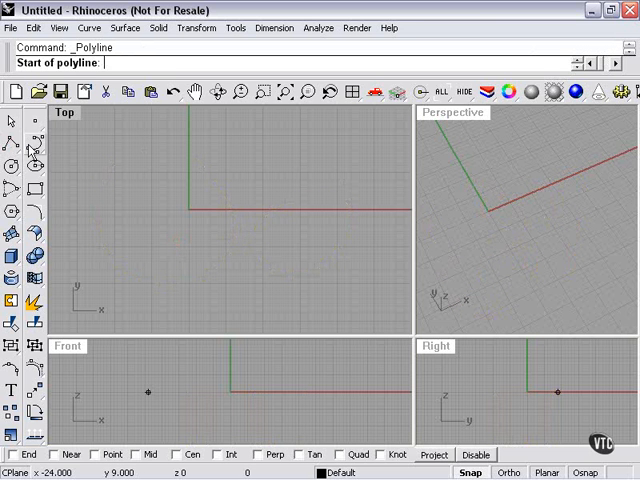
mouse_move(30, 150)
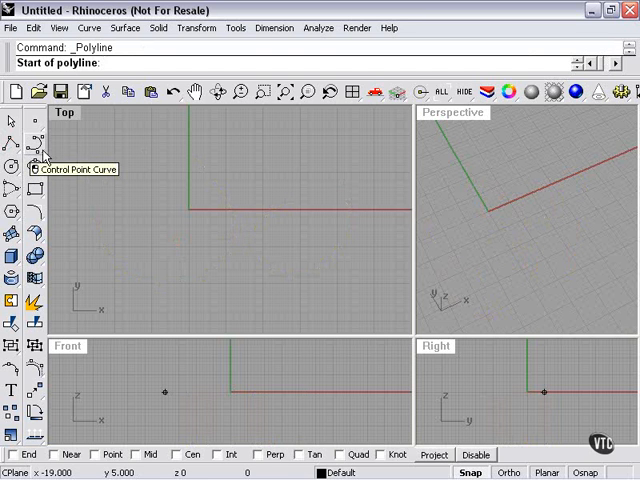
Step: Place the polyline's points in the Top view and close it into a multi-sided shape
click(256, 168)
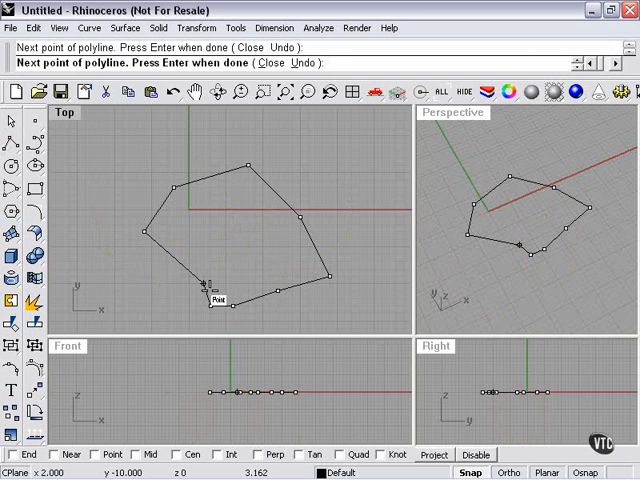
key(Enter)
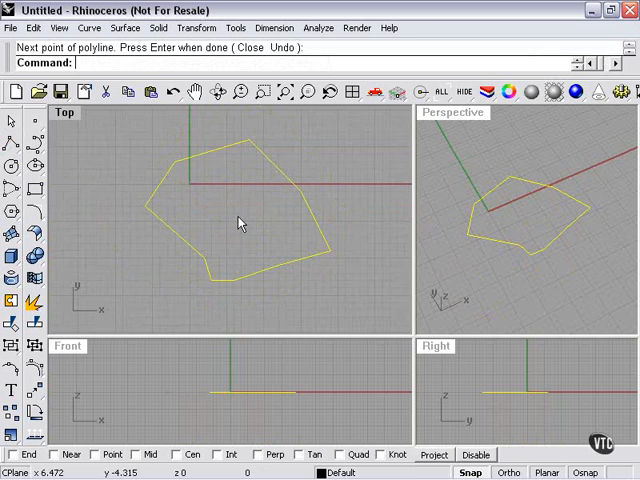
mouse_move(256, 220)
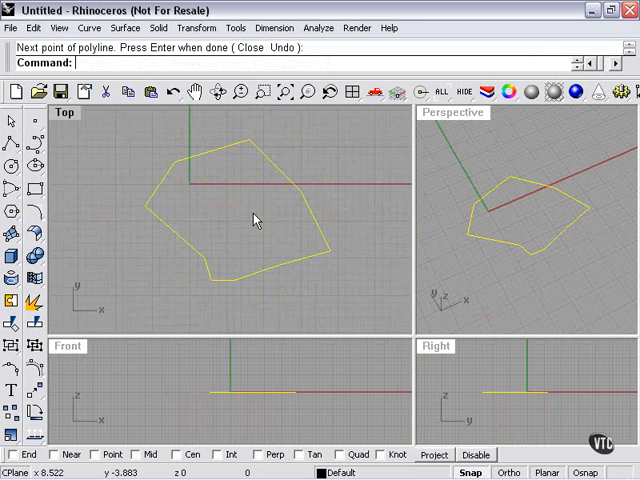